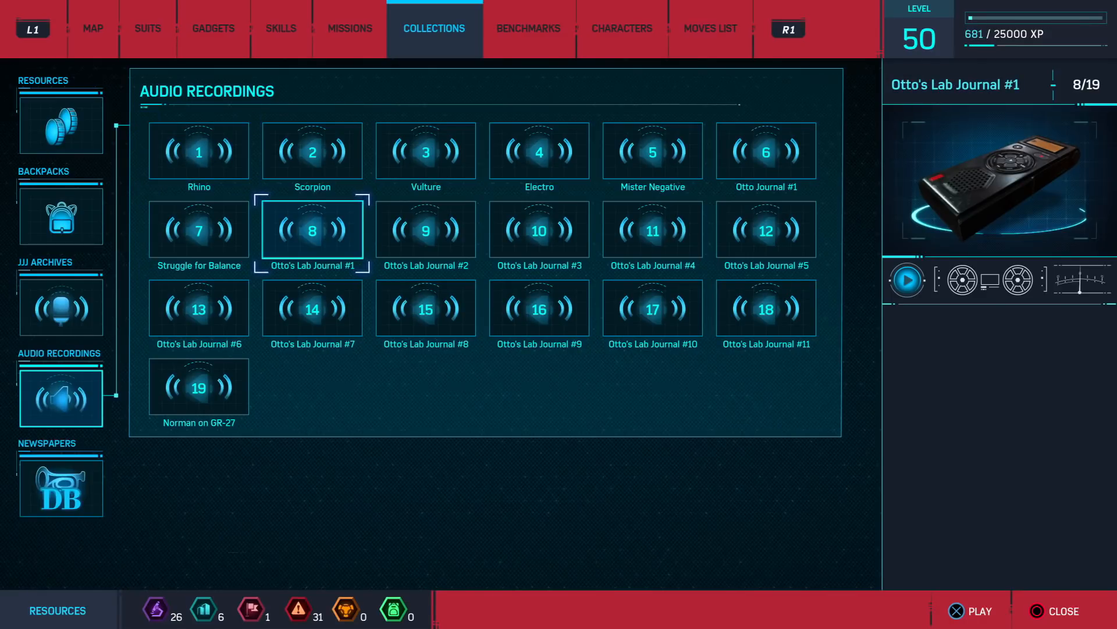
- Play Otto's Lab Journal #1 through, stop it, then select Otto's Lab Journal #2
{"action": "left_click", "coordinate": [907, 280]}
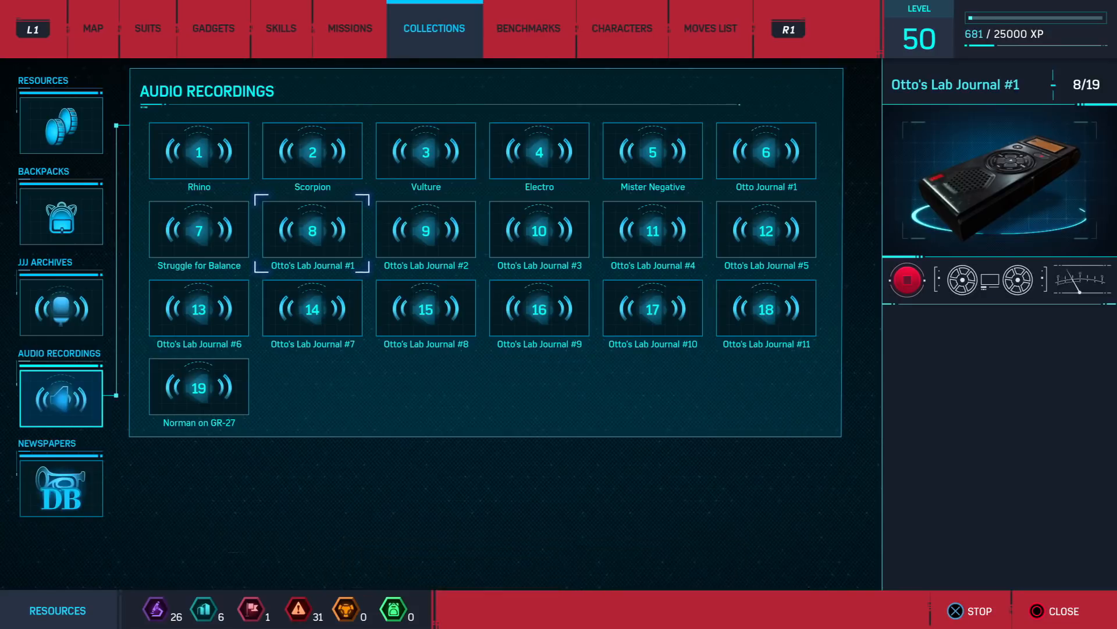
{"action": "left_click", "coordinate": [312, 229]}
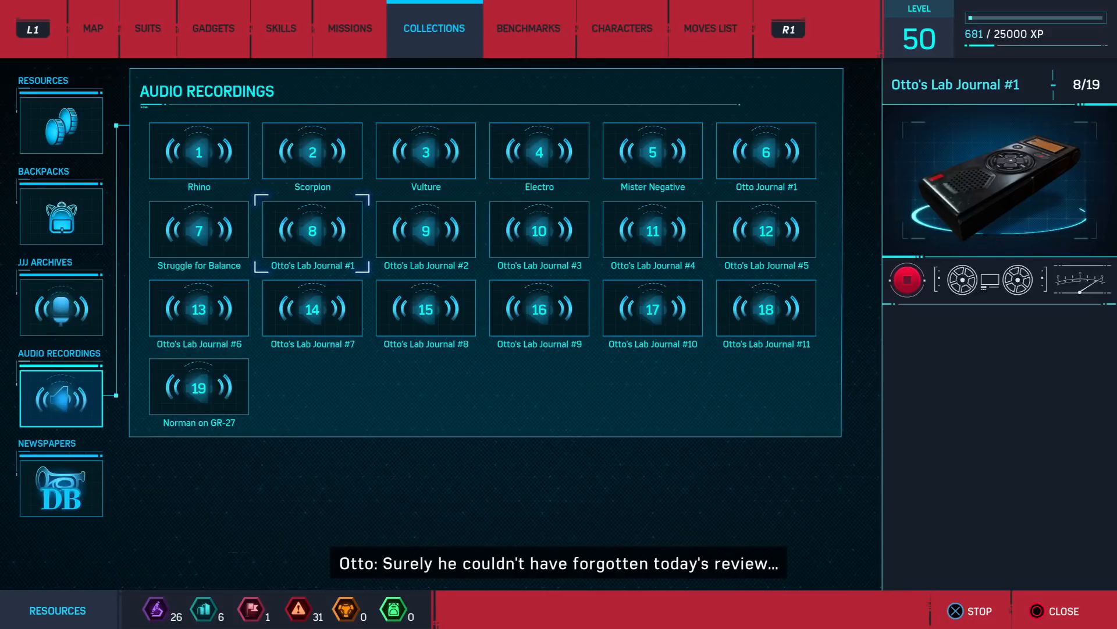
{"action": "left_click", "coordinate": [908, 278]}
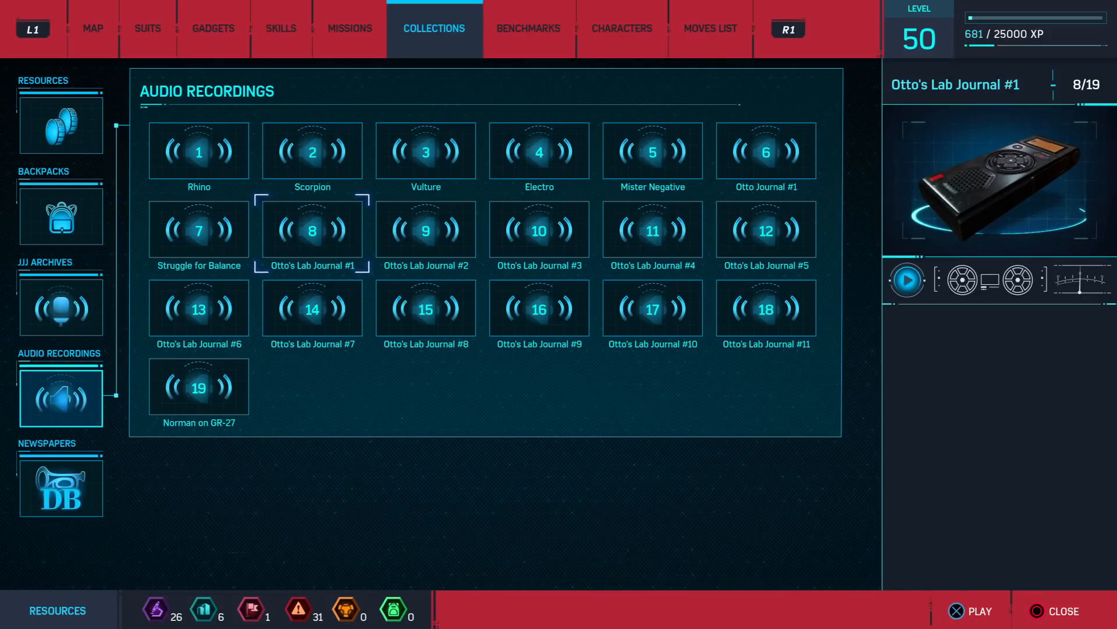
{"action": "left_click", "coordinate": [425, 229]}
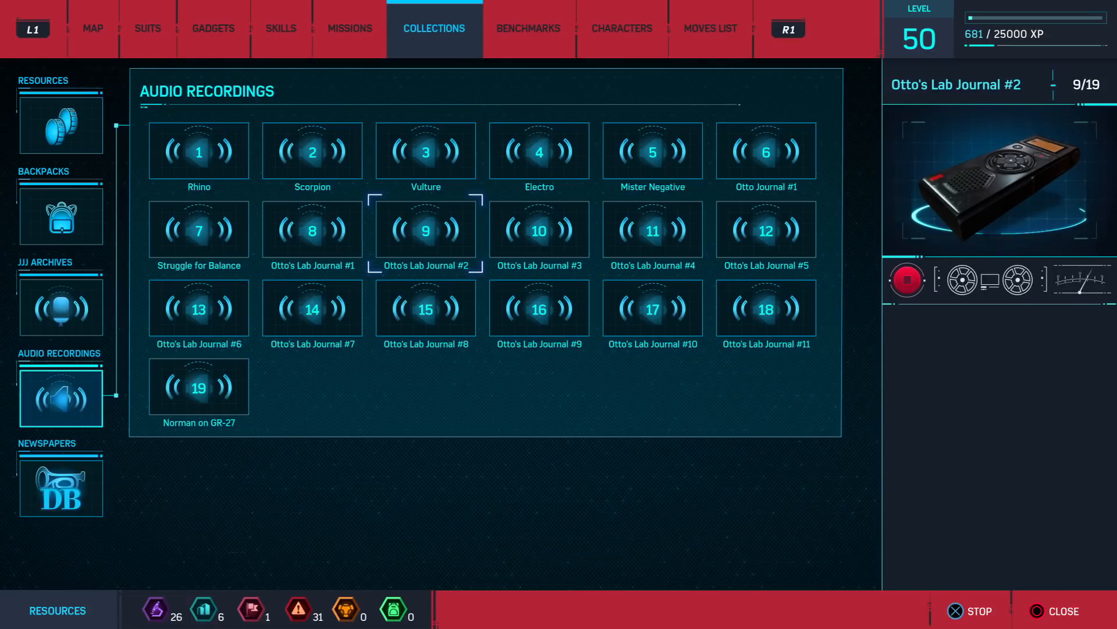
- Let Otto's Lab Journal #2 finish, stop it, and select Otto's Lab Journal #3
{"action": "left_click", "coordinate": [426, 230]}
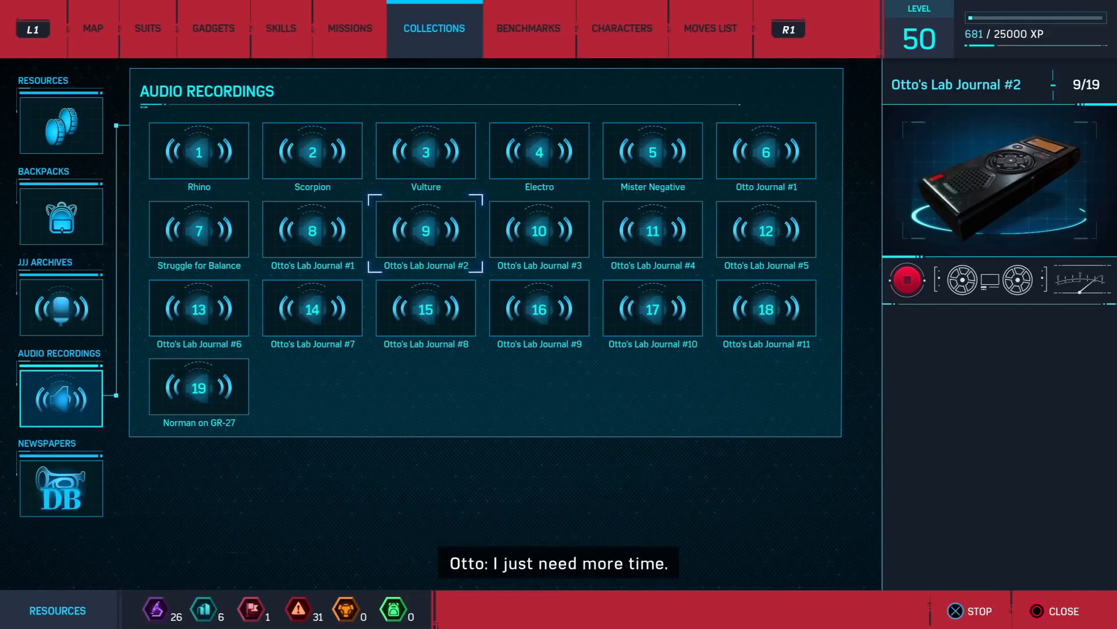
{"action": "left_click", "coordinate": [908, 280]}
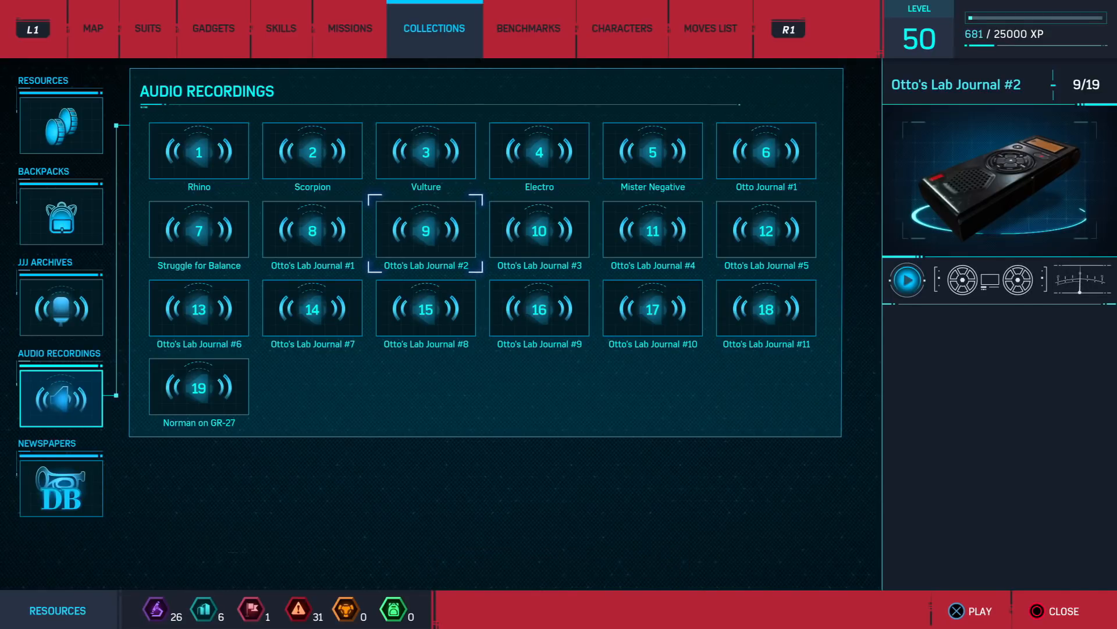
{"action": "left_click", "coordinate": [539, 229]}
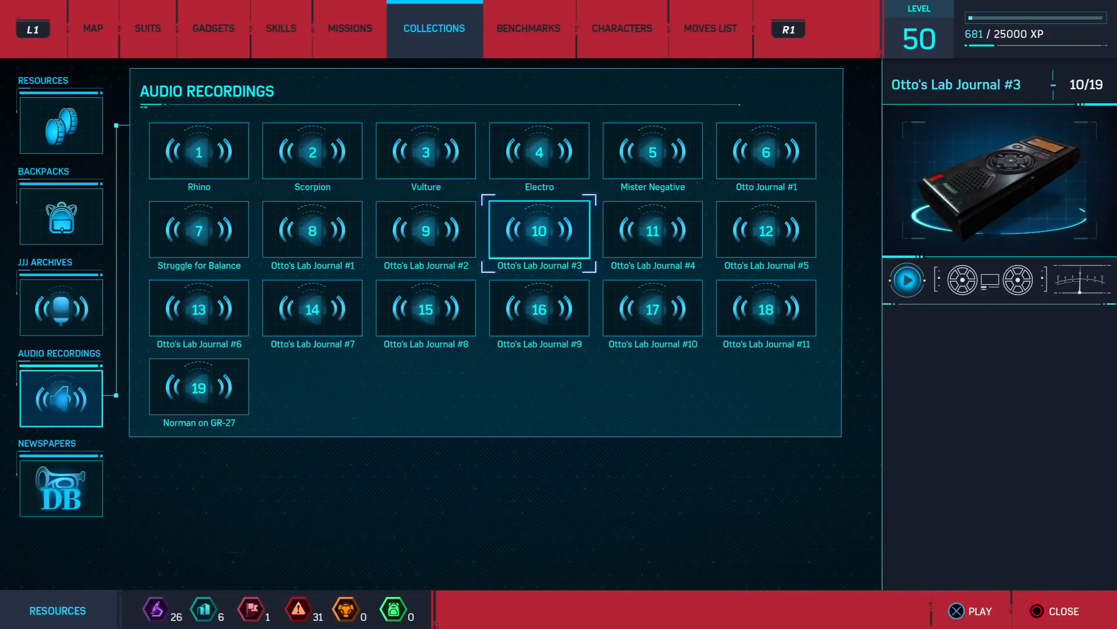
- Play Otto's Lab Journal #3, stop it, and select Otto's Lab Journal #4
{"action": "left_click", "coordinate": [909, 280]}
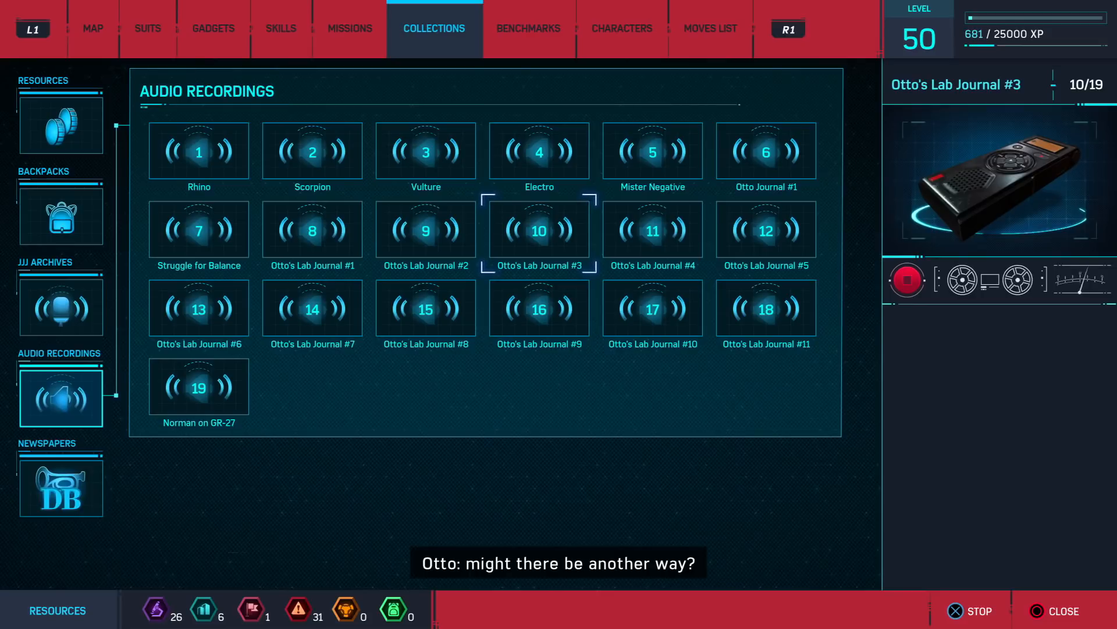
{"action": "left_click", "coordinate": [907, 279]}
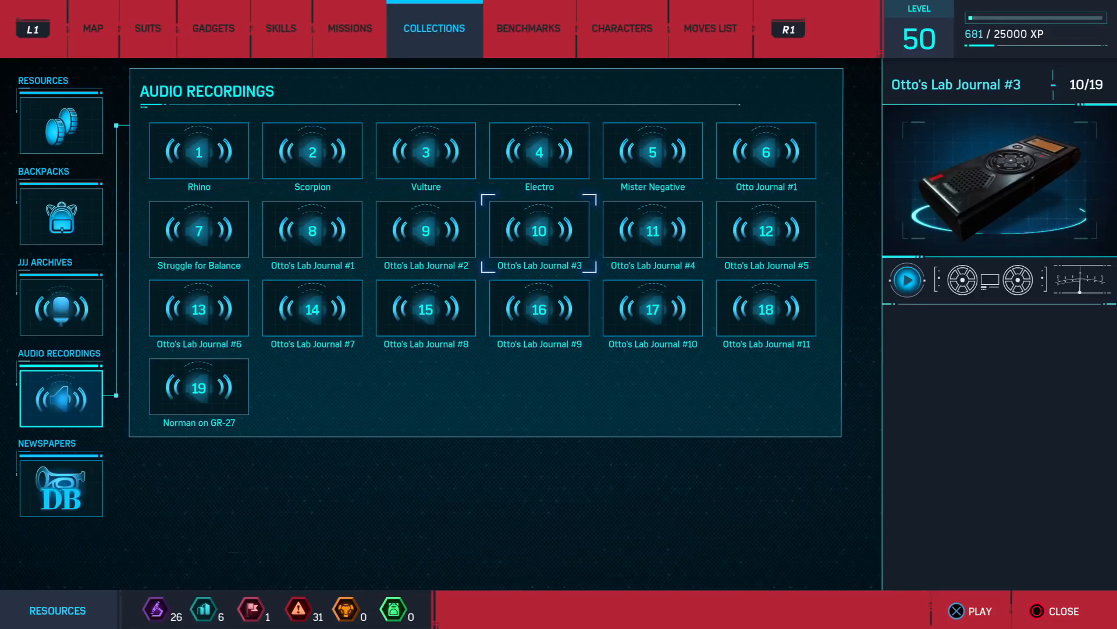
{"action": "left_click", "coordinate": [652, 230]}
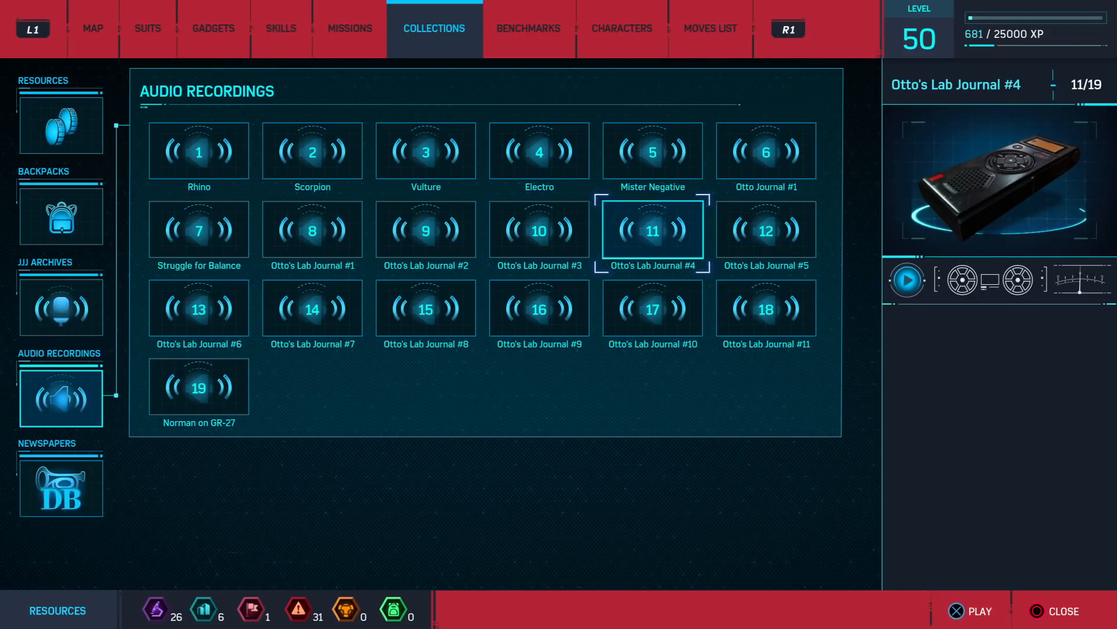
- Play Otto's Lab Journal #4 and #5, then stop Journal #5's playback
{"action": "left_click", "coordinate": [908, 279]}
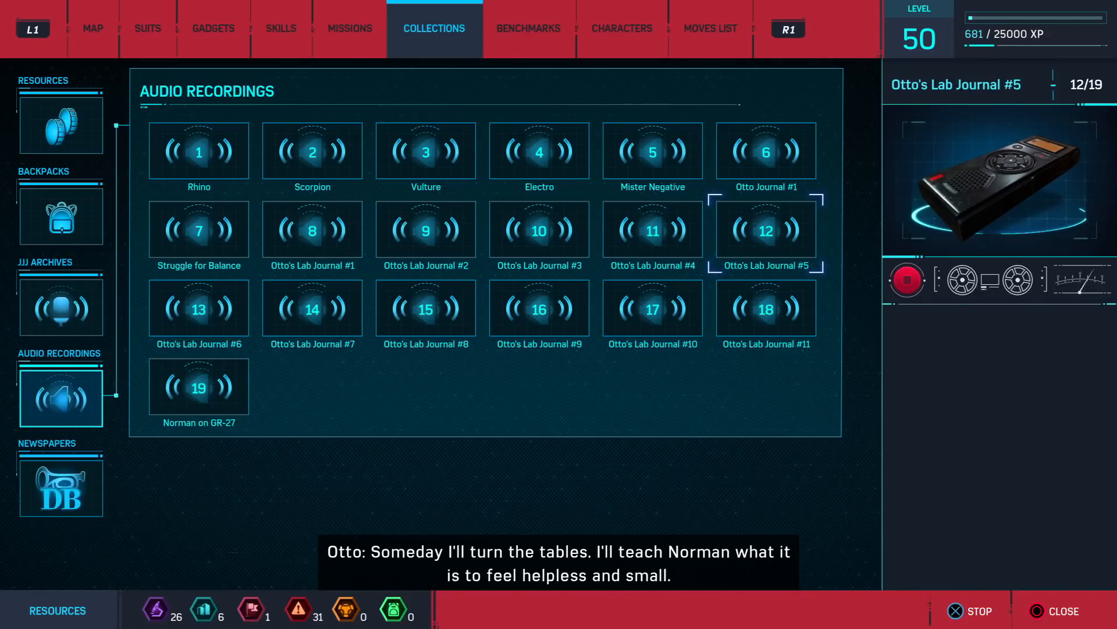
{"action": "left_click", "coordinate": [908, 279]}
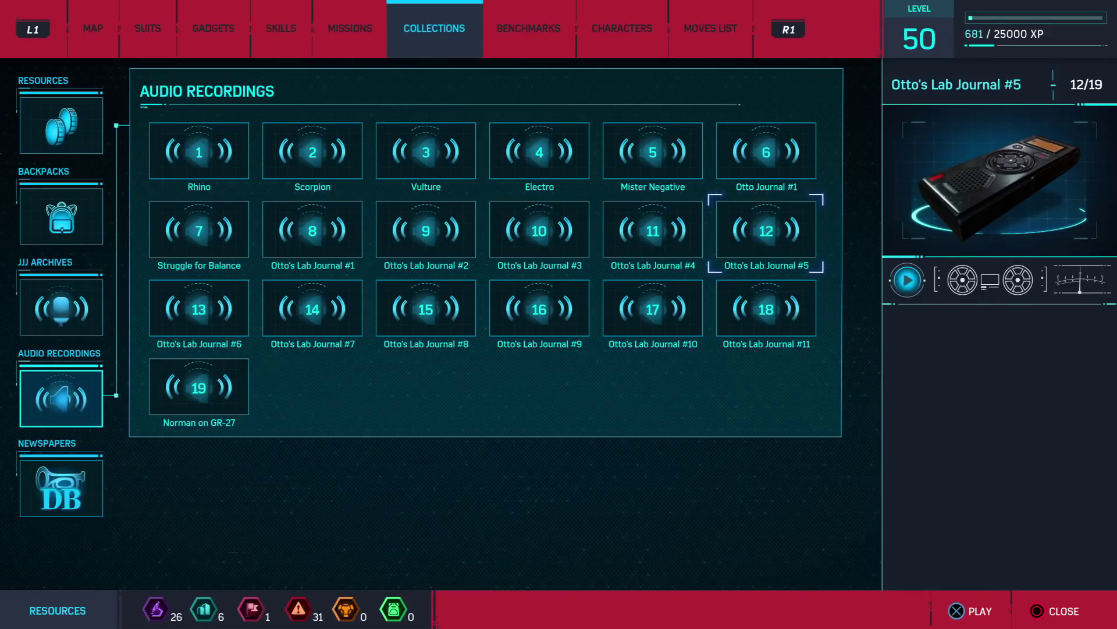
- Select and play Otto's Lab Journal #6, then stop its playback
{"action": "left_click", "coordinate": [198, 309]}
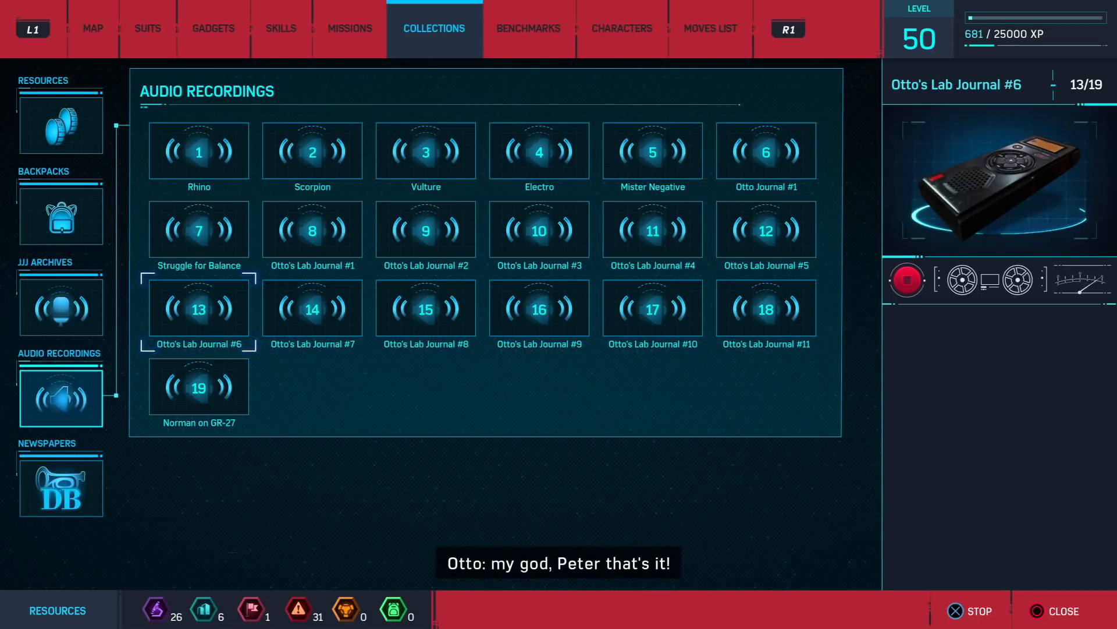
{"action": "left_click", "coordinate": [907, 280]}
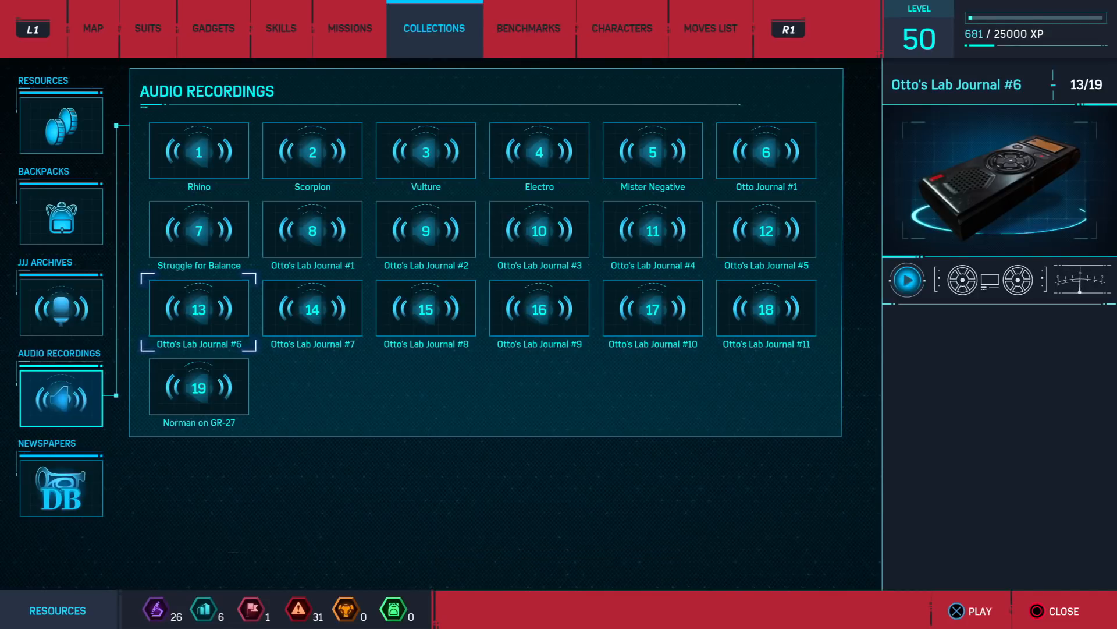
- Play Otto's Lab Journal #7, then start Otto's Lab Journal #8
{"action": "left_click", "coordinate": [312, 308]}
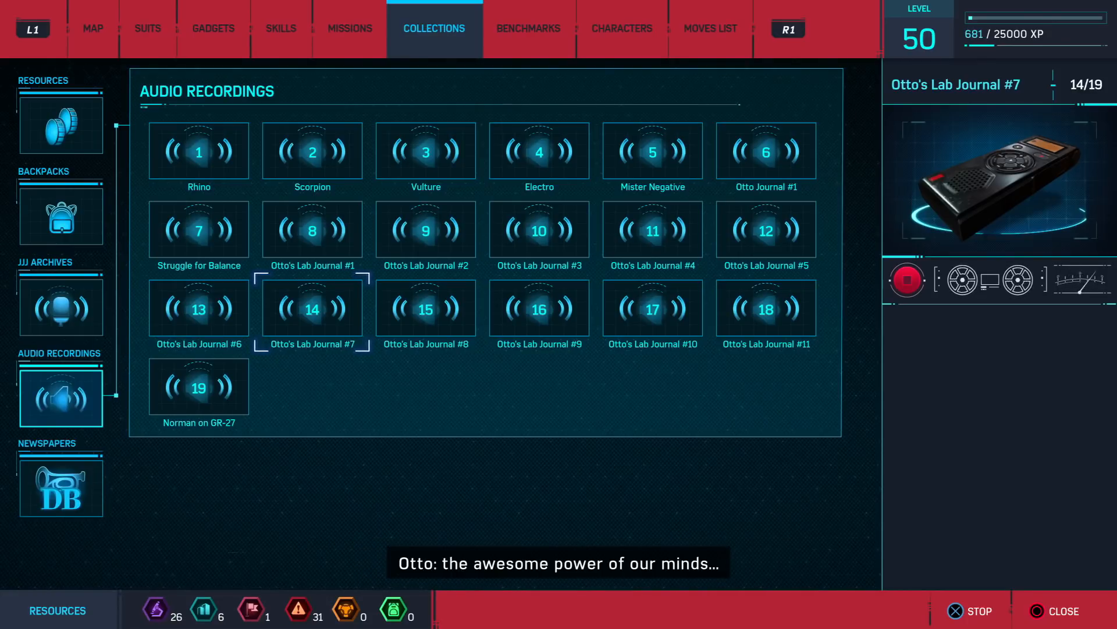
{"action": "left_click", "coordinate": [908, 279]}
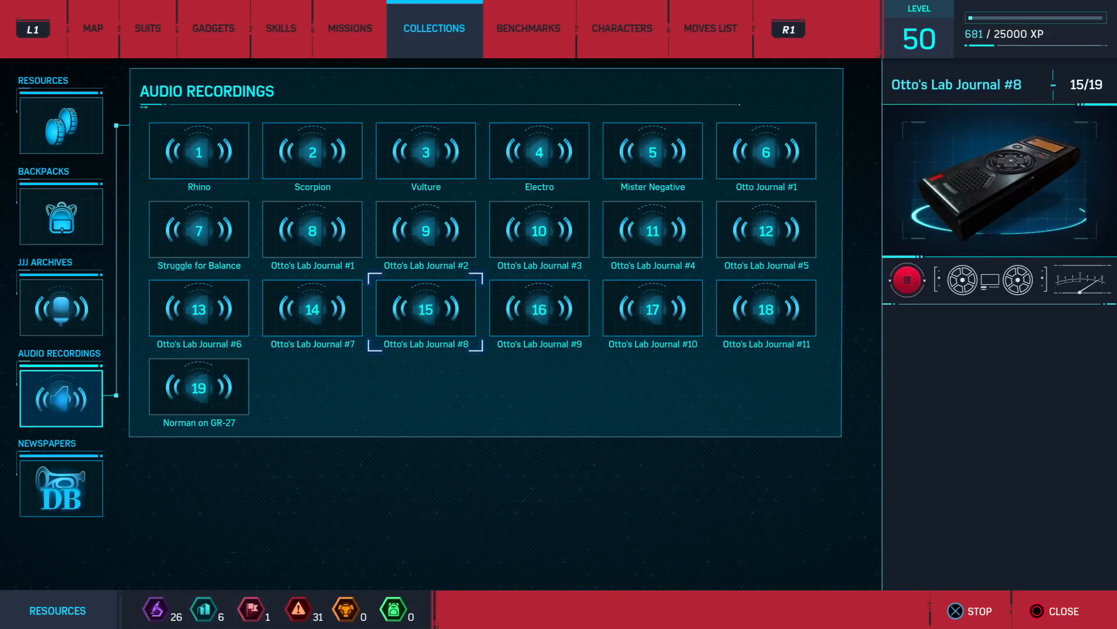
- Let Otto's Lab Journal #8 play through, then stop its playback
{"action": "left_click", "coordinate": [425, 309]}
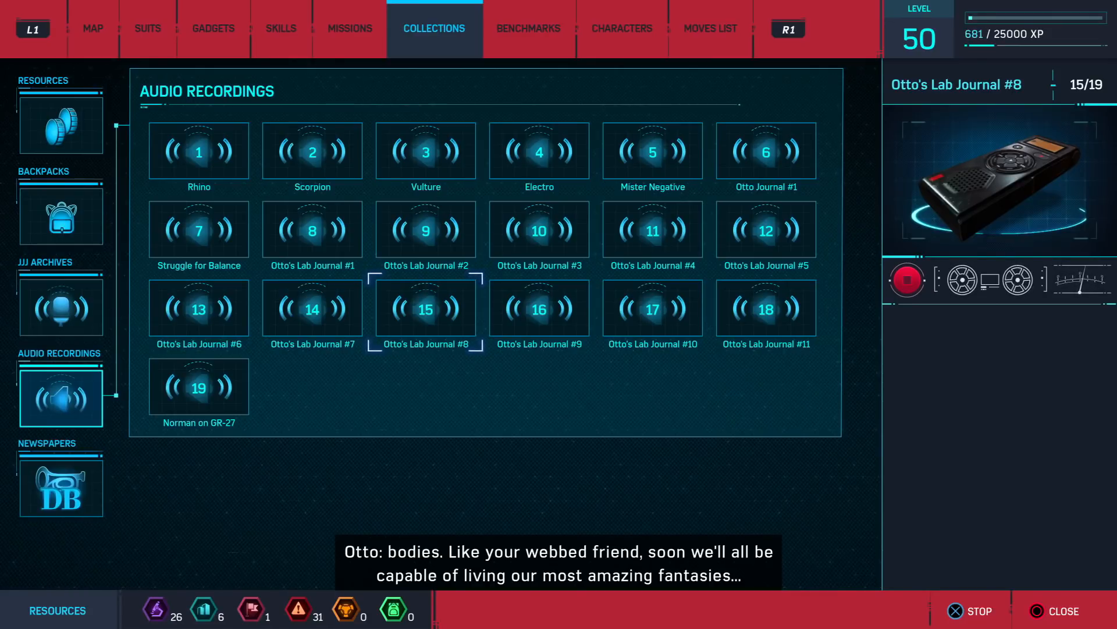
{"action": "left_click", "coordinate": [908, 280]}
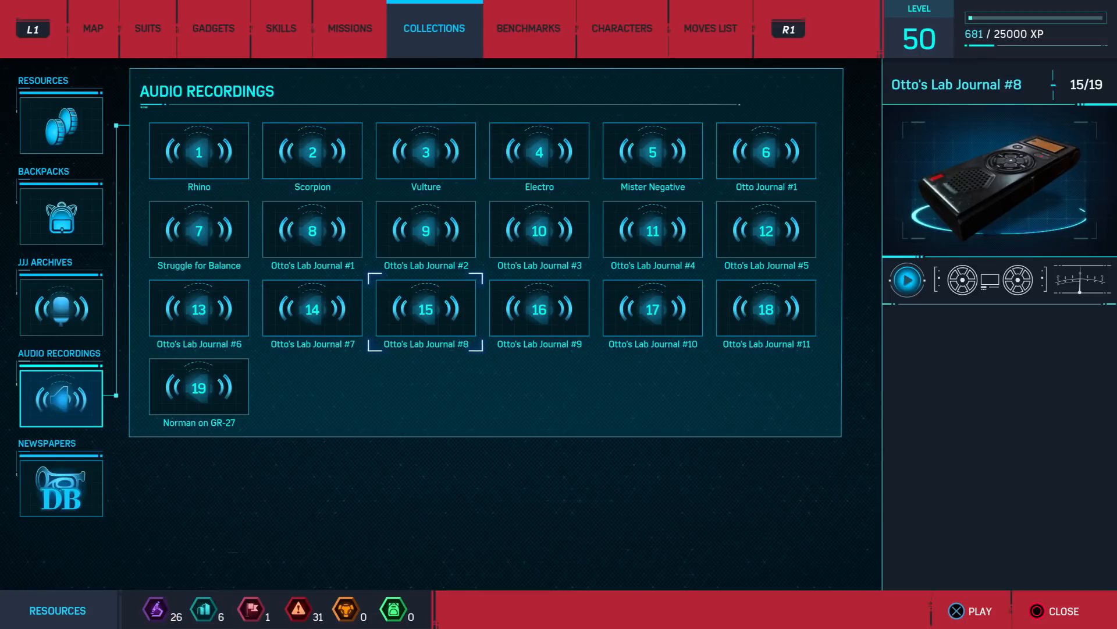
- Play Otto's Lab Journal #9, then start Otto's Lab Journal #10
{"action": "left_click", "coordinate": [539, 308]}
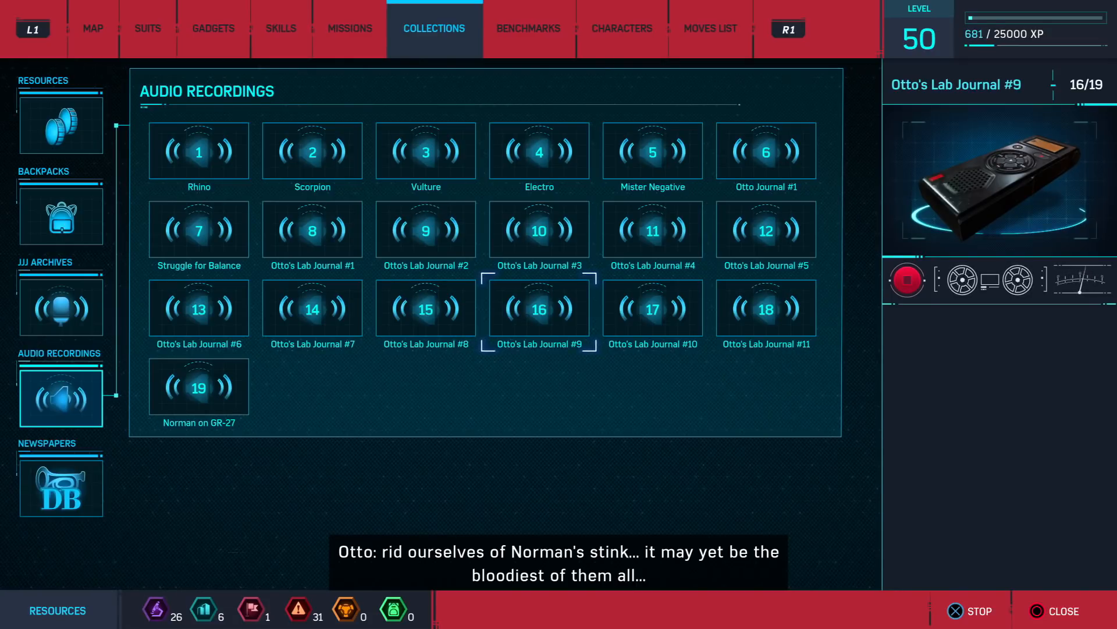
{"action": "left_click", "coordinate": [907, 279]}
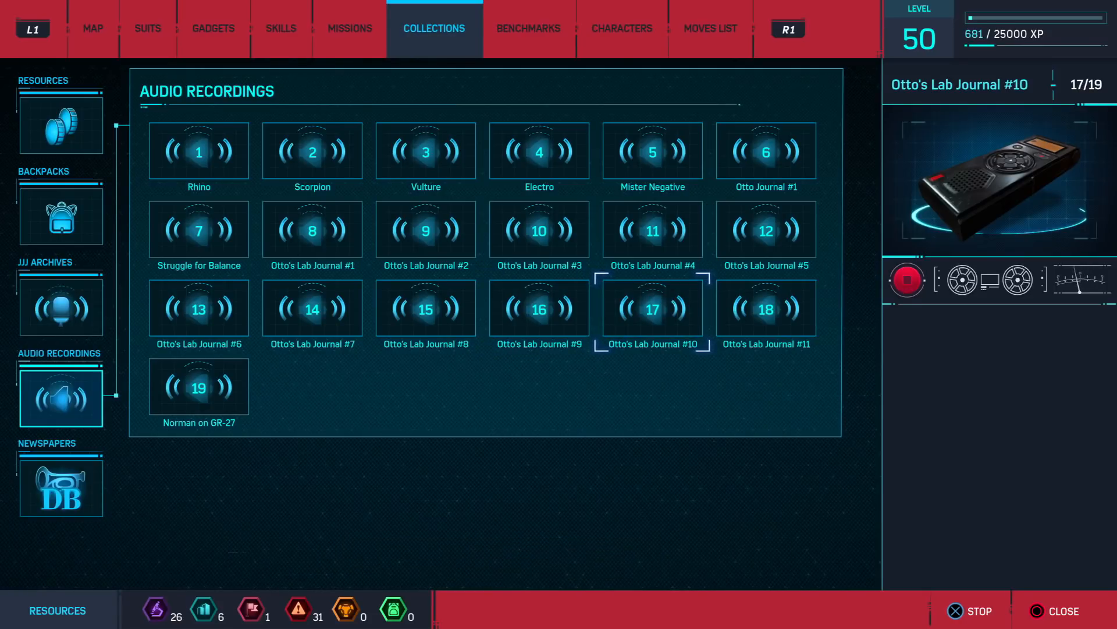
- Let Otto's Lab Journal #10 finish, then select Otto's Lab Journal #11
{"action": "left_click", "coordinate": [652, 308]}
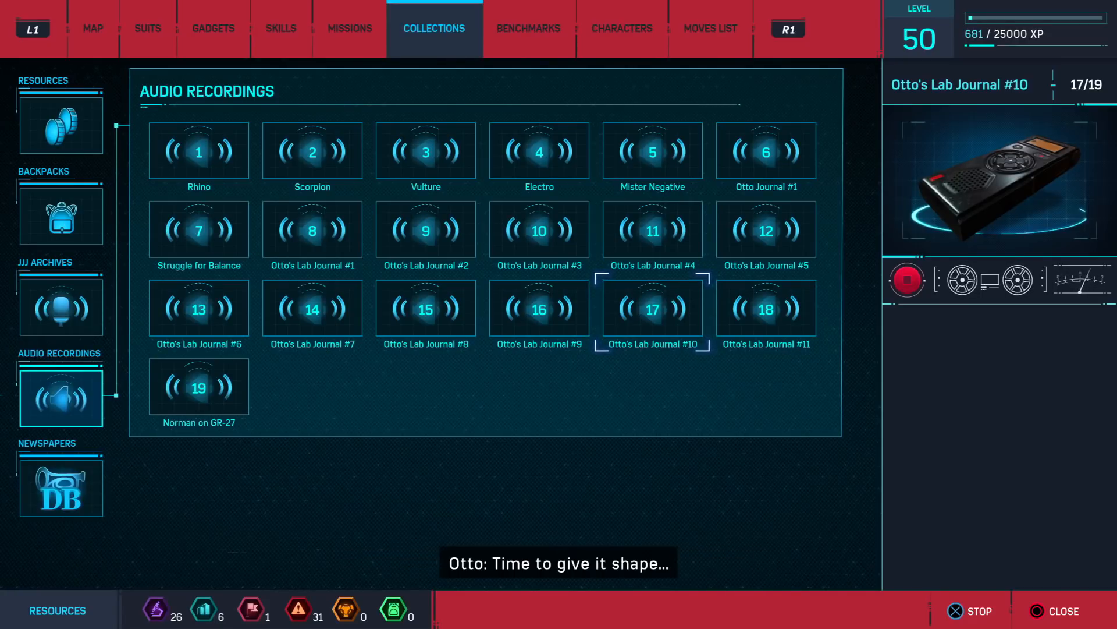
{"action": "left_click", "coordinate": [908, 280]}
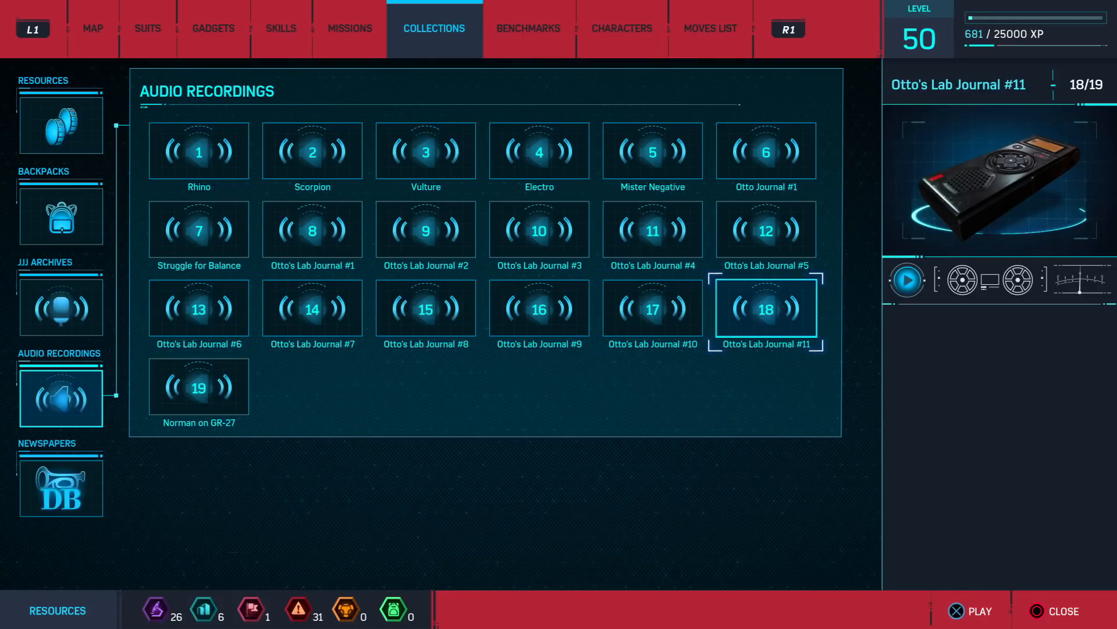
- Play Otto's Lab Journal #11 through, then stop its playback
{"action": "left_click", "coordinate": [908, 279]}
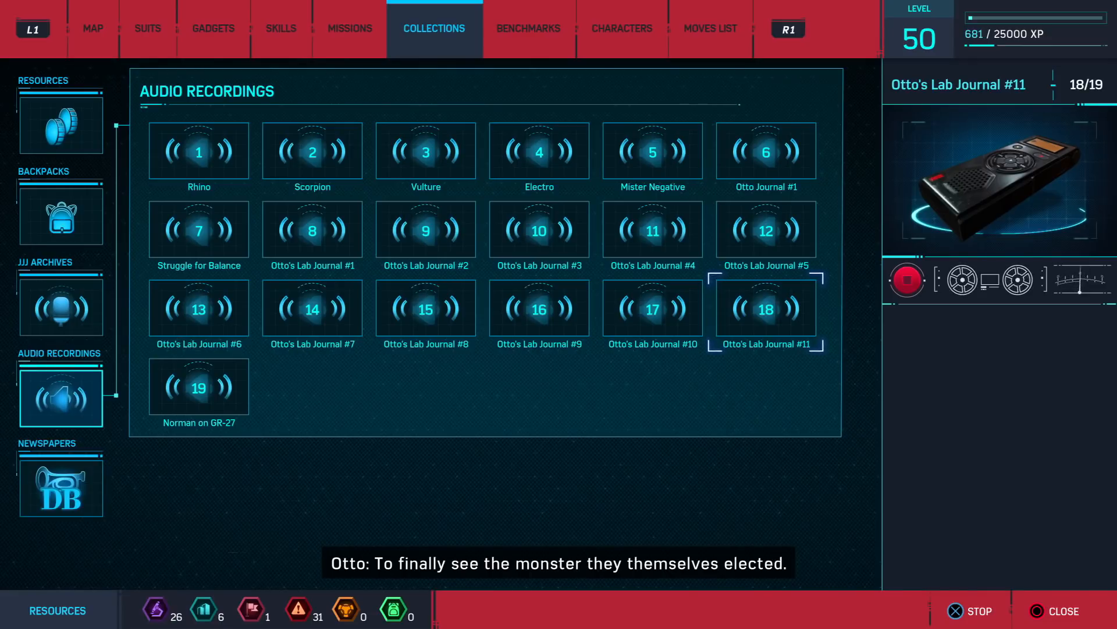
{"action": "left_click", "coordinate": [907, 279]}
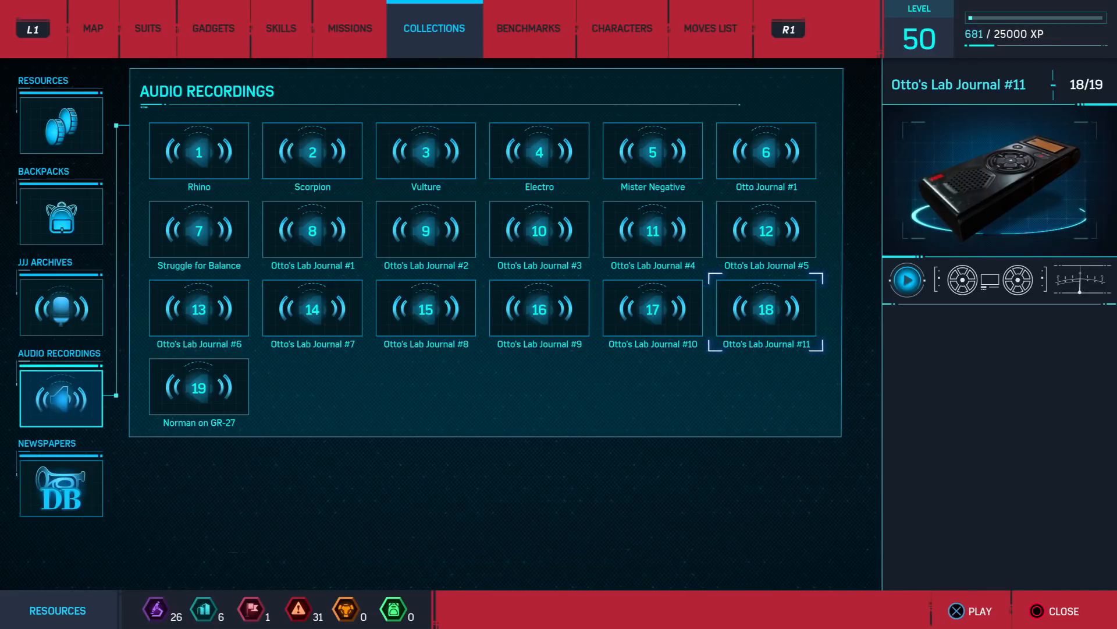
- Select the Struggle for Balance tile, play it through, then stop playback
{"action": "left_click", "coordinate": [199, 230]}
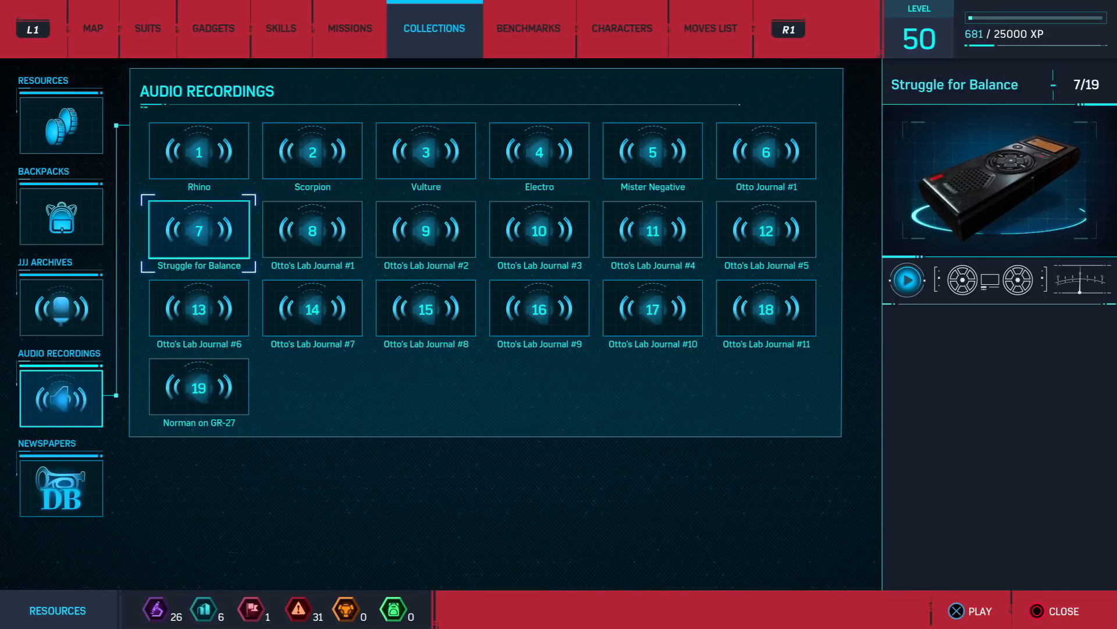
{"action": "left_click", "coordinate": [908, 279]}
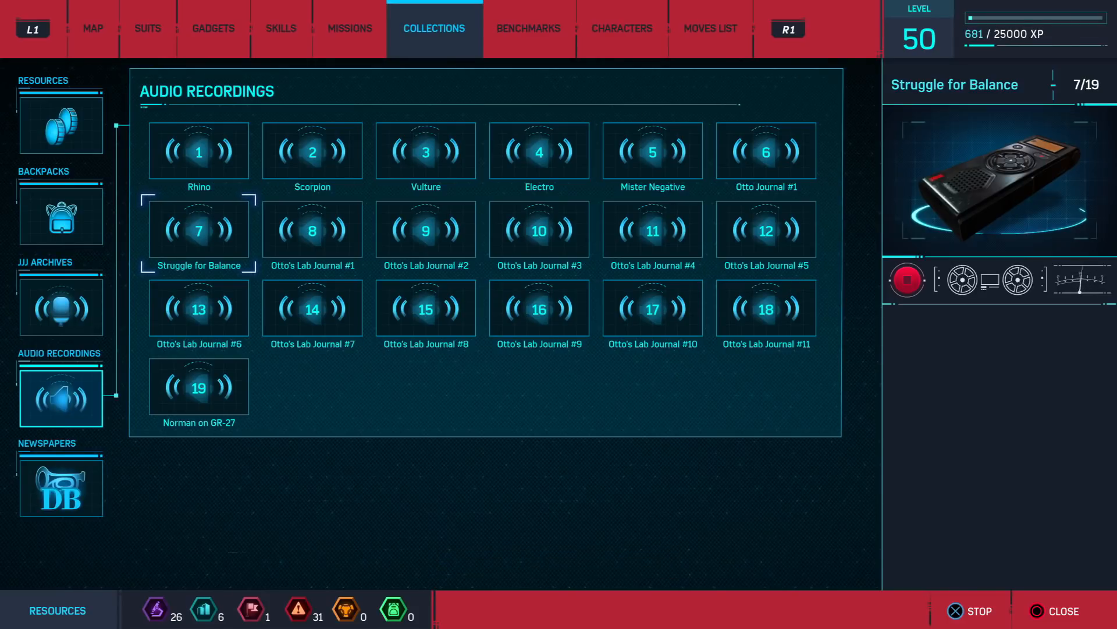
{"action": "left_click", "coordinate": [907, 280]}
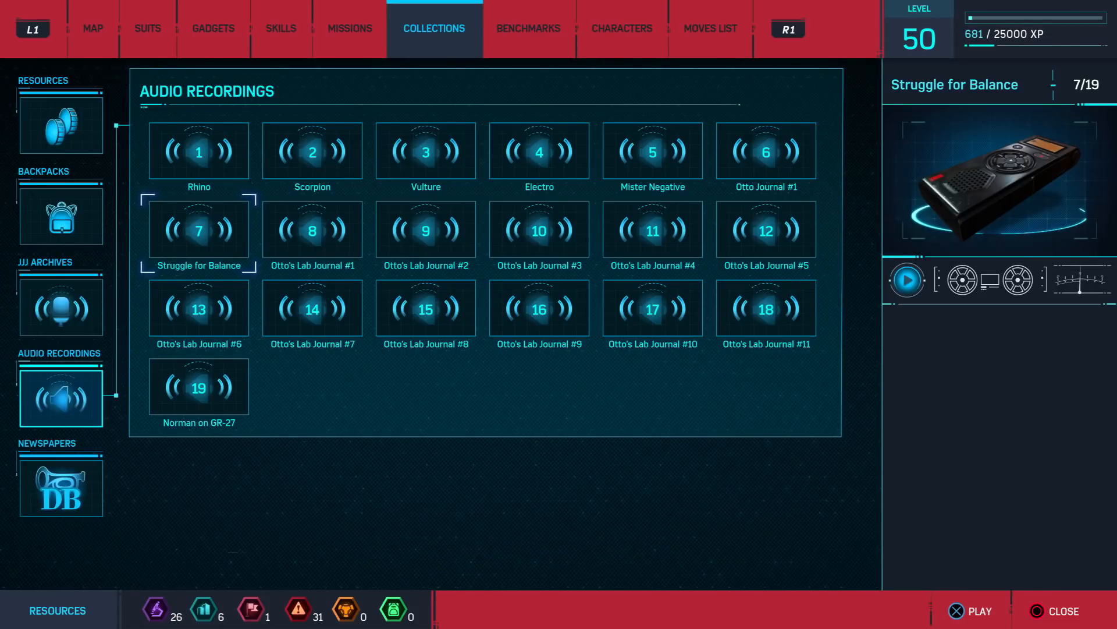
- Select and play Norman on GR-27 from tile 19, then stop playback
{"action": "left_click", "coordinate": [198, 386]}
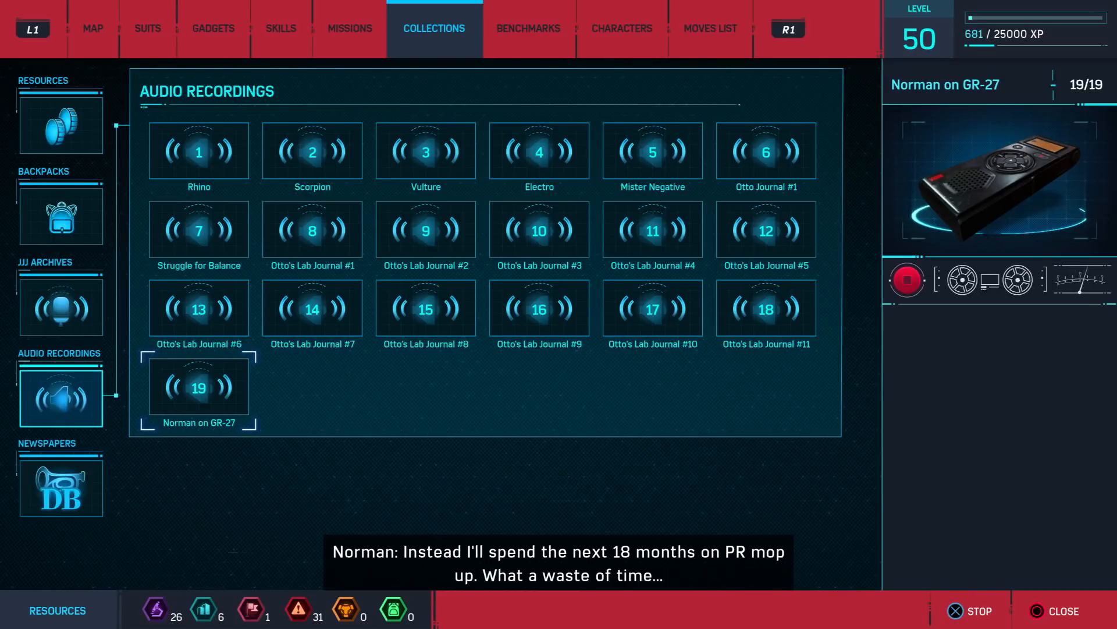
{"action": "left_click", "coordinate": [908, 278]}
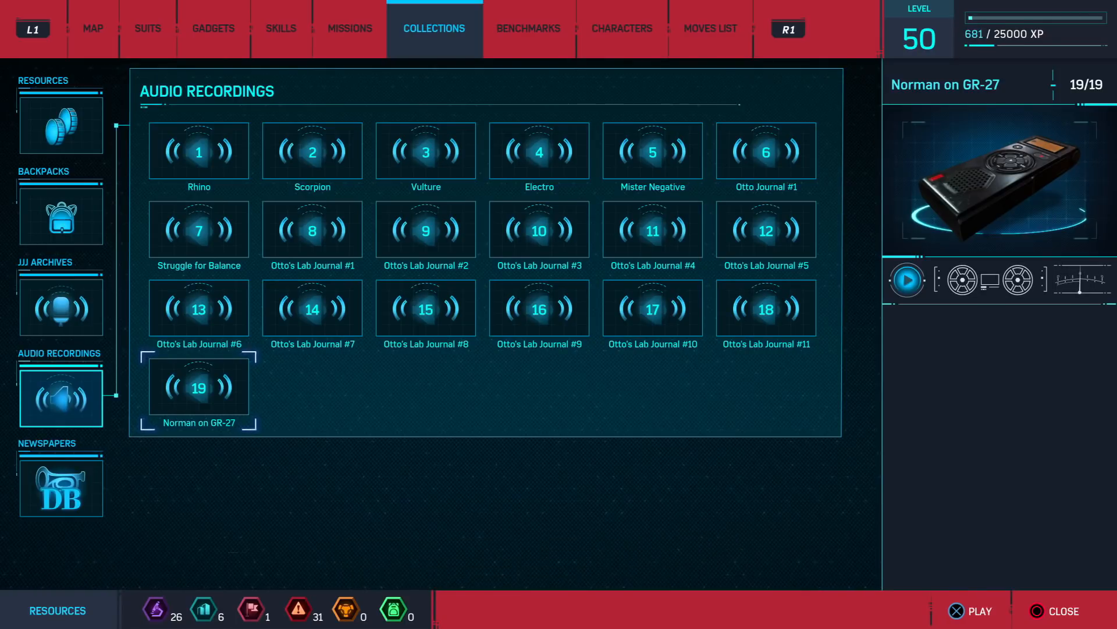
- Select the Rhino tile, play the recording, then stop playback
{"action": "left_click", "coordinate": [199, 150]}
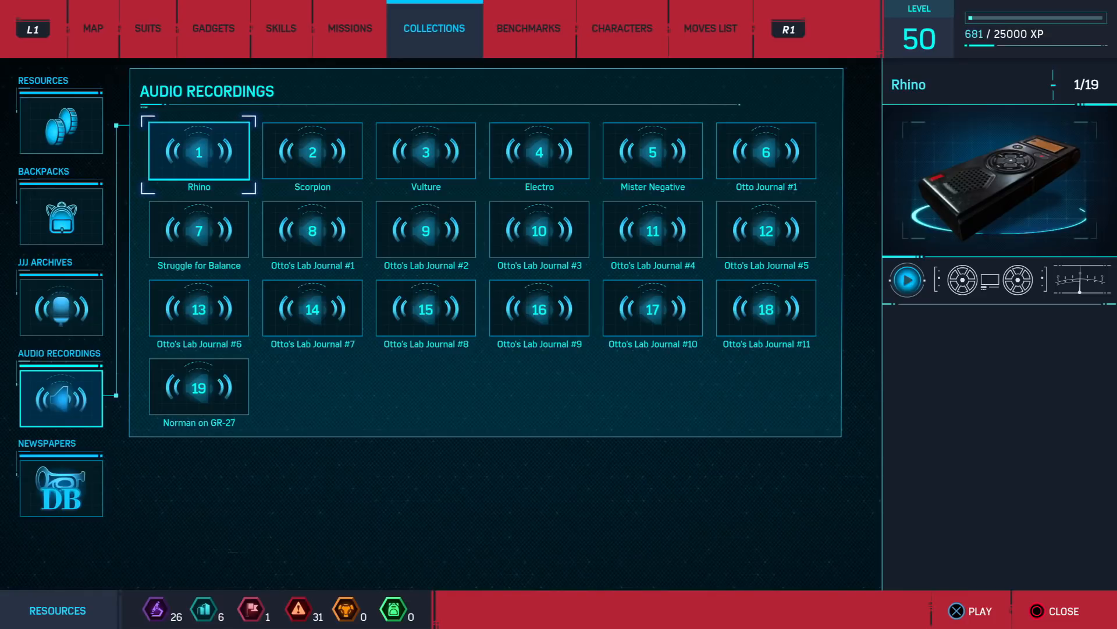
{"action": "left_click", "coordinate": [908, 279]}
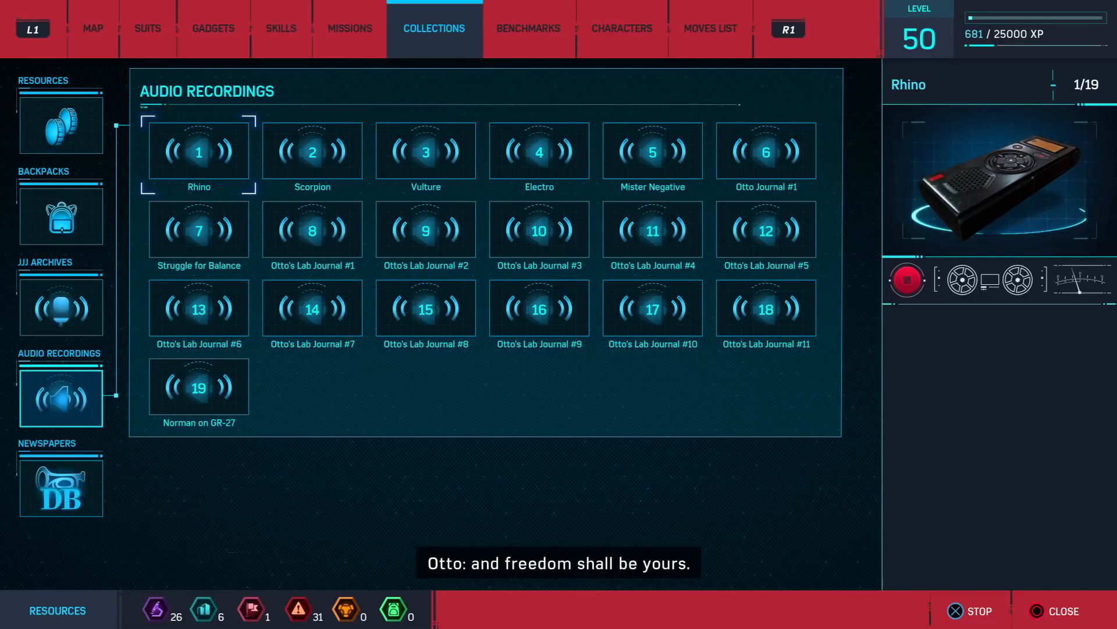
{"action": "left_click", "coordinate": [908, 279]}
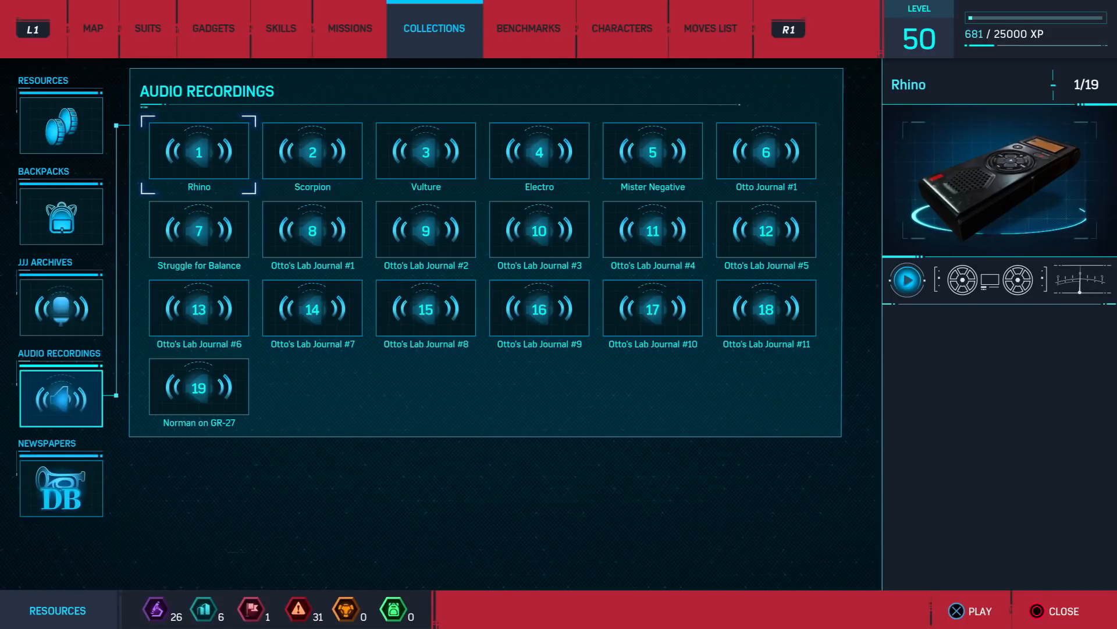
- Move the grid selection right to the Scorpion tile
{"action": "left_click", "coordinate": [312, 152]}
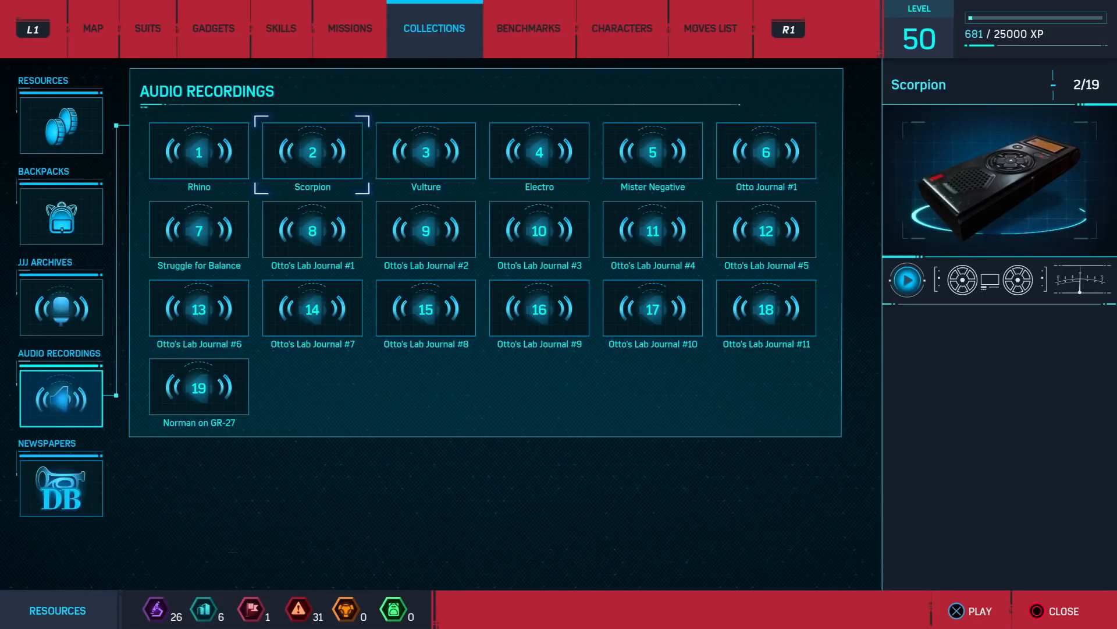
- Select and play the Vulture recording from tile 3, then stop playback
{"action": "left_click", "coordinate": [426, 151]}
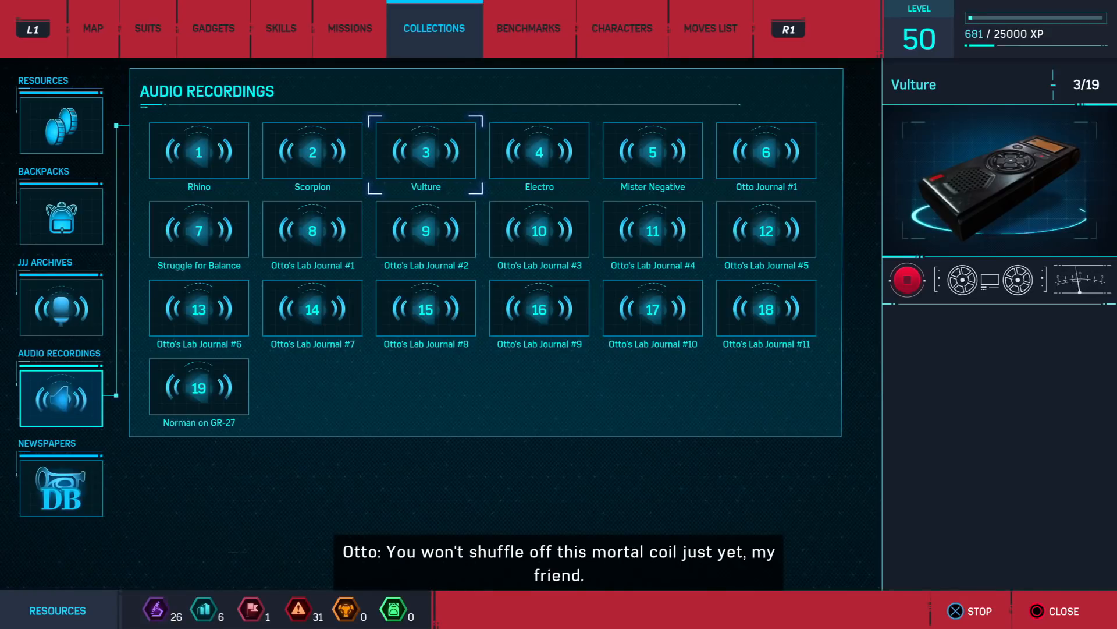
{"action": "left_click", "coordinate": [907, 280]}
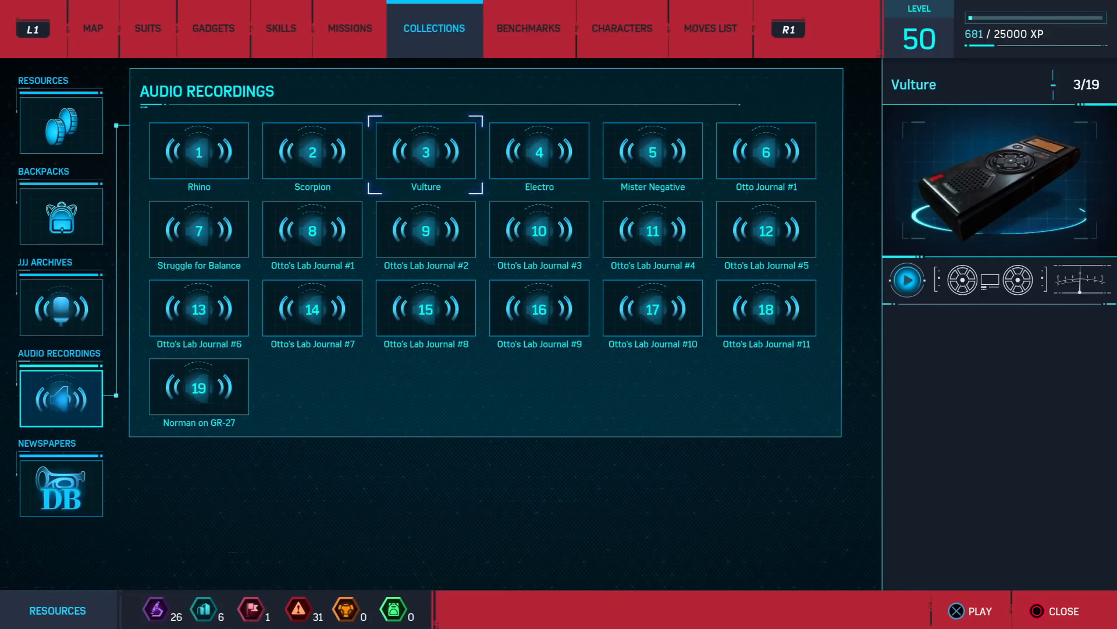
- Select and play the Electro recording from tile 4, then stop playback
{"action": "left_click", "coordinate": [539, 152]}
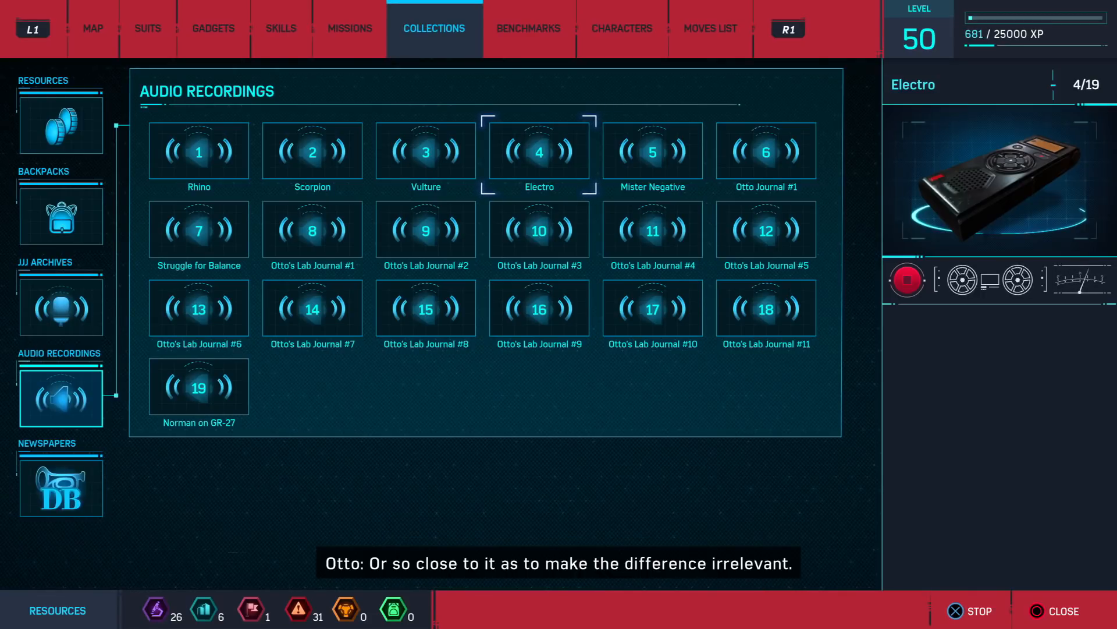
{"action": "left_click", "coordinate": [908, 279]}
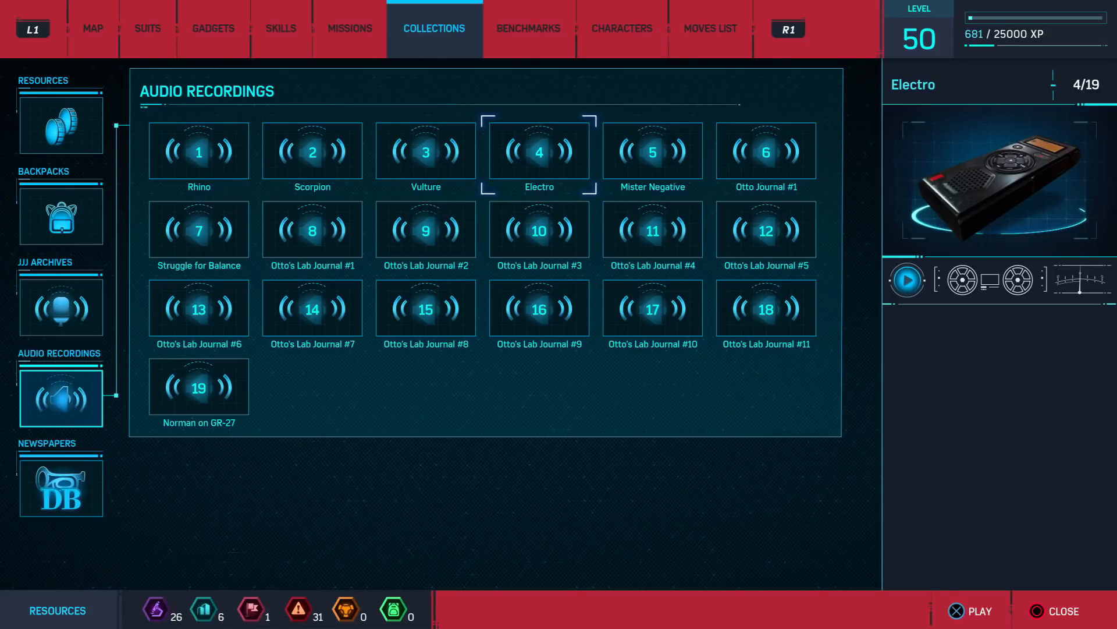
- Play Mister Negative from tile 5, stop it, then start Otto Journal #1 on tile 6
{"action": "left_click", "coordinate": [652, 150]}
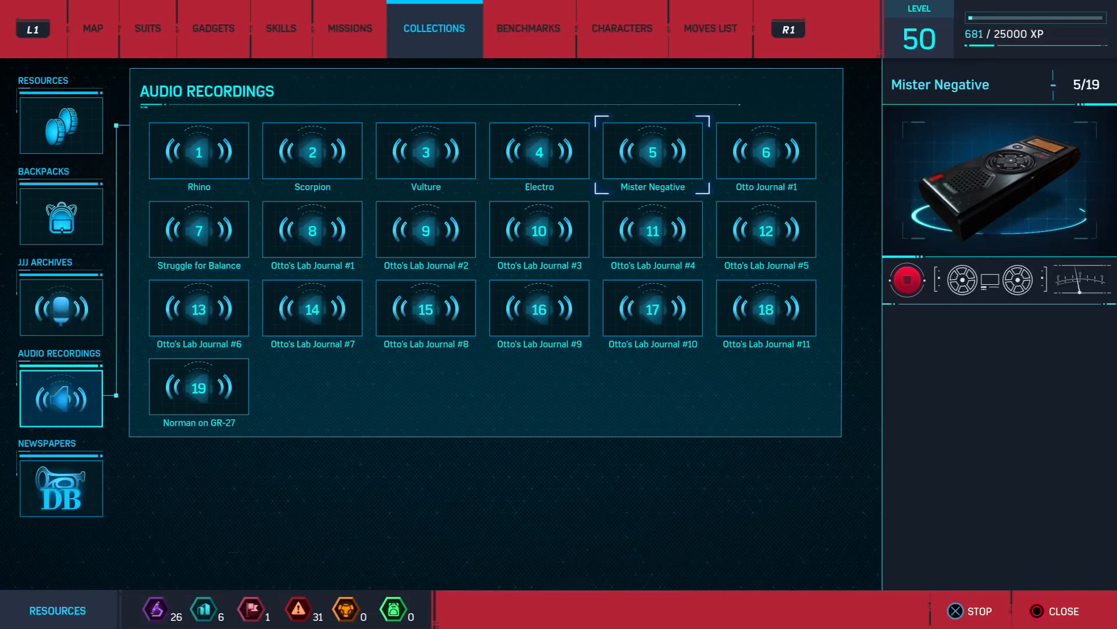
{"action": "left_click", "coordinate": [652, 152]}
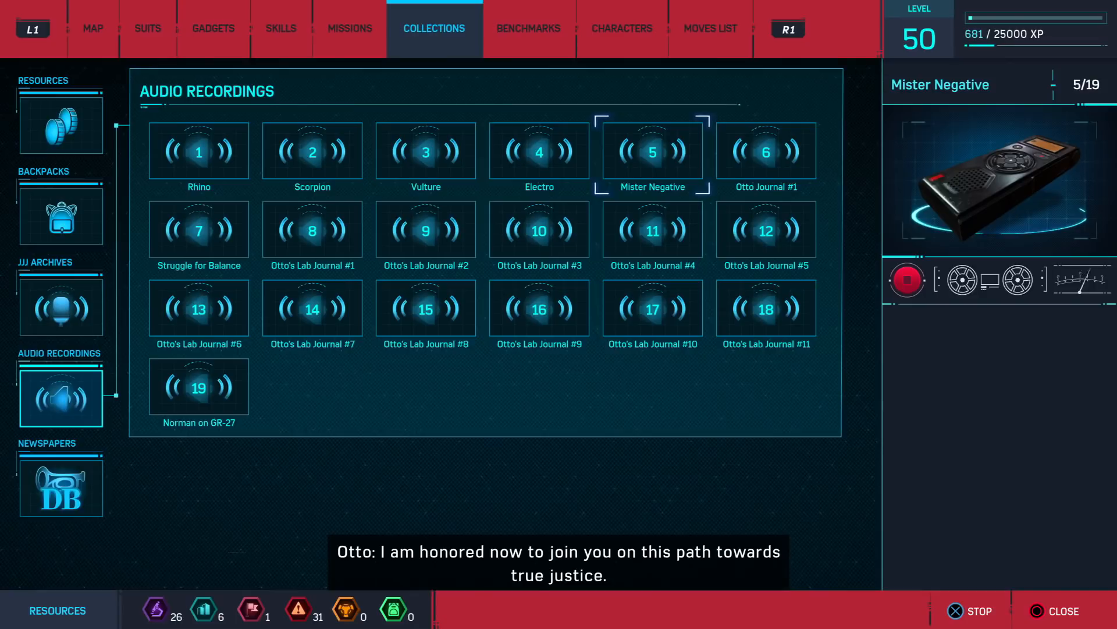
{"action": "left_click", "coordinate": [908, 279]}
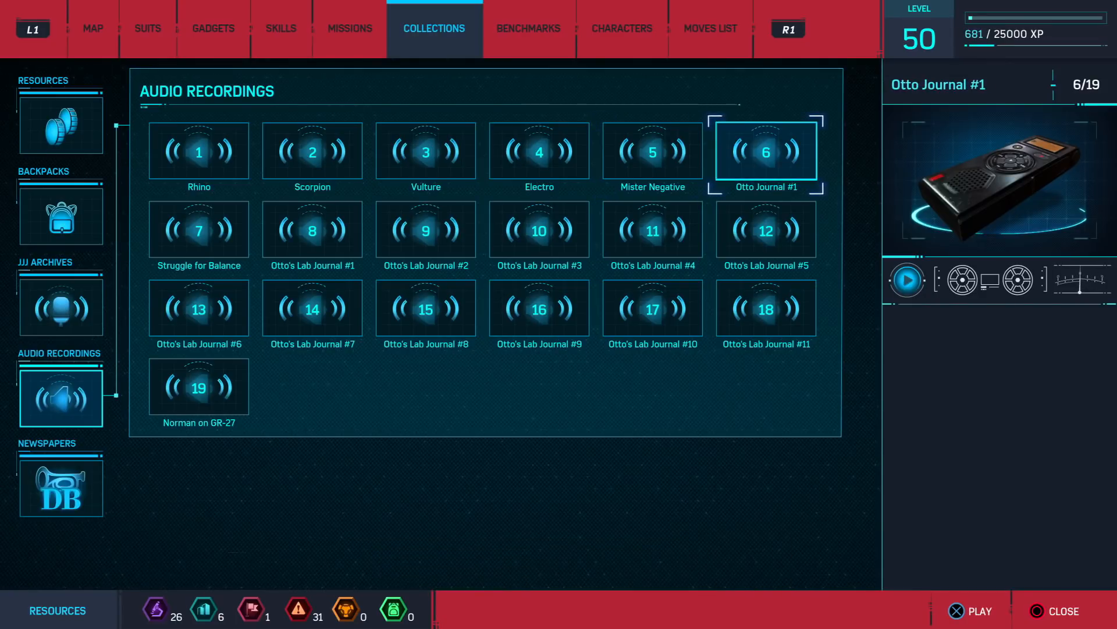
{"action": "left_click", "coordinate": [908, 280]}
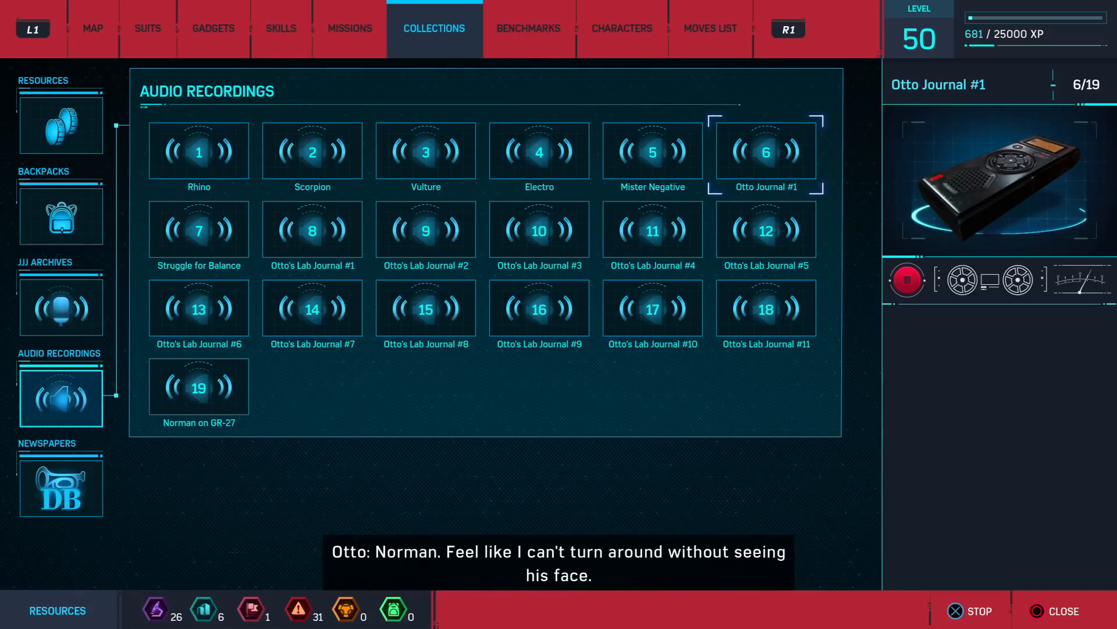